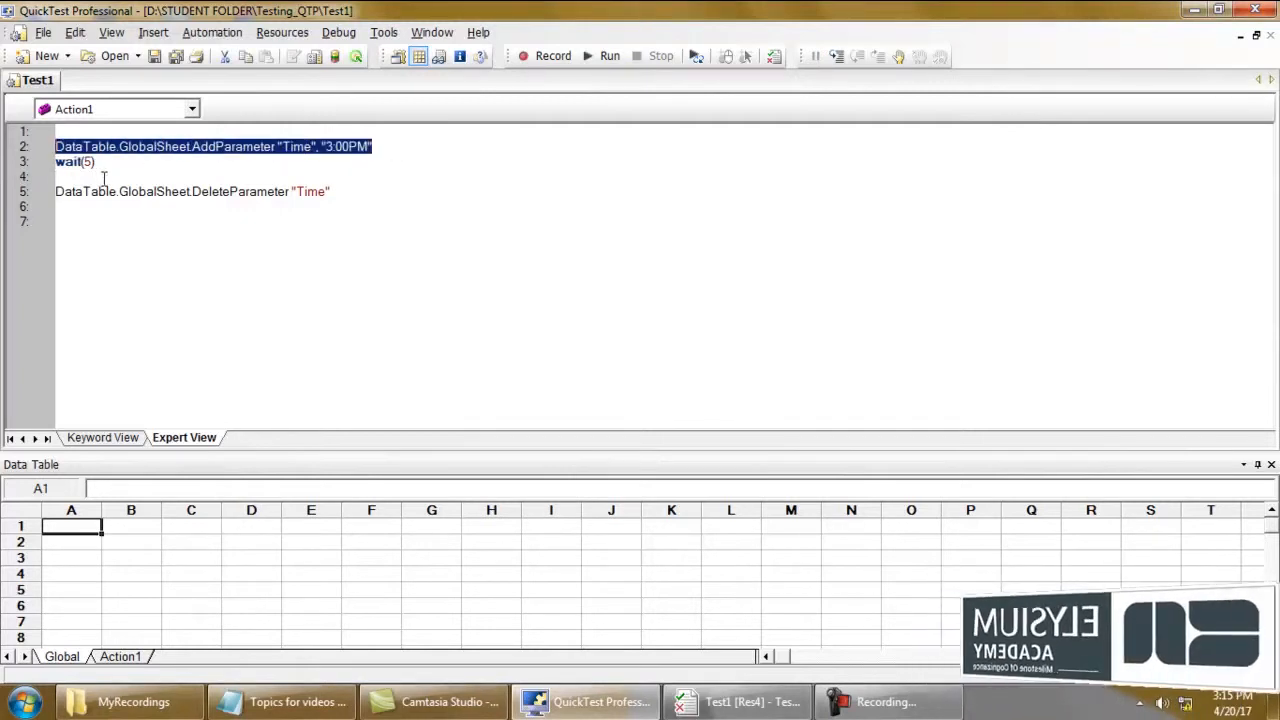
# Start a DataTable.Export statement with an opening quote on the empty line after the wait
pyautogui.click(312, 192)
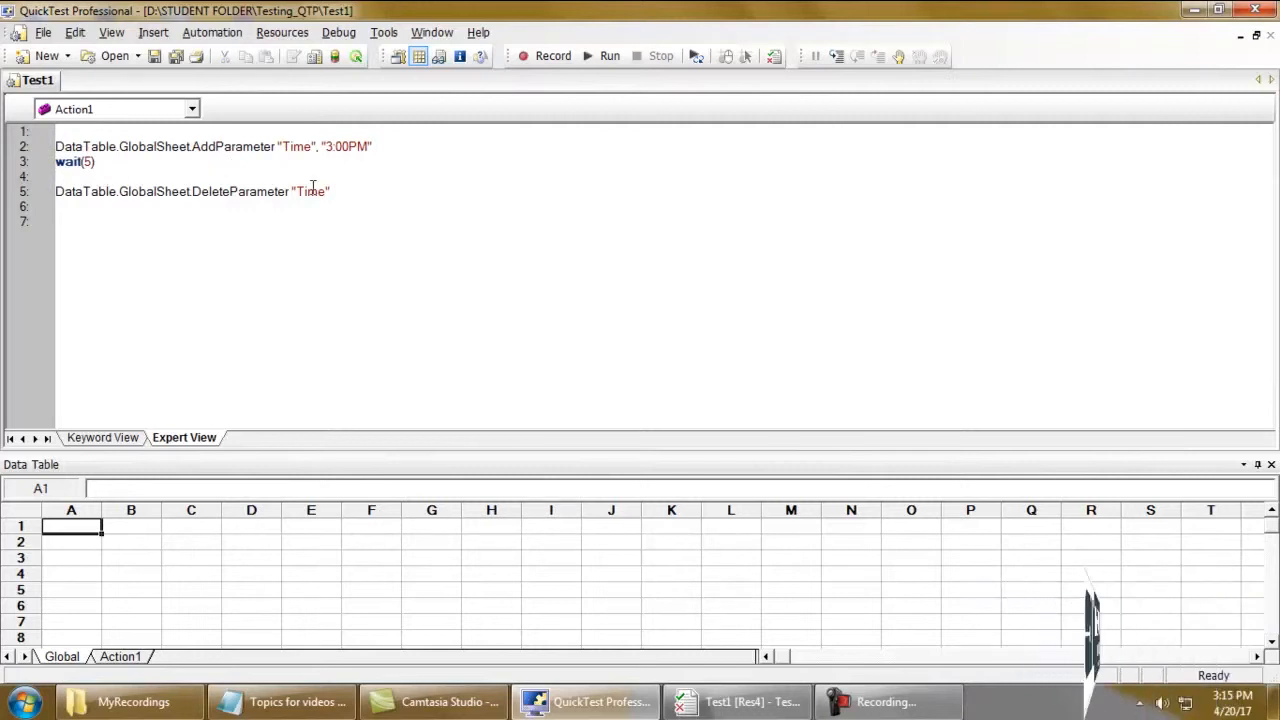
pyautogui.click(56, 176)
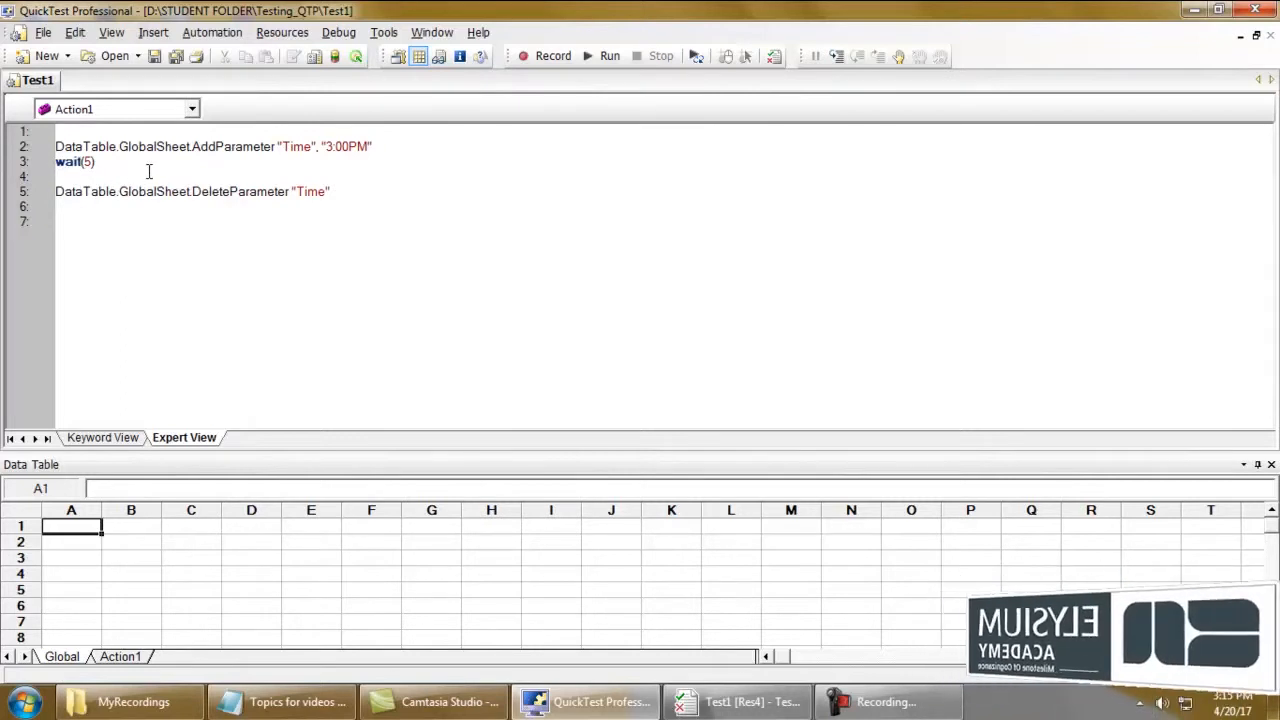
pyautogui.moveTo(196, 544)
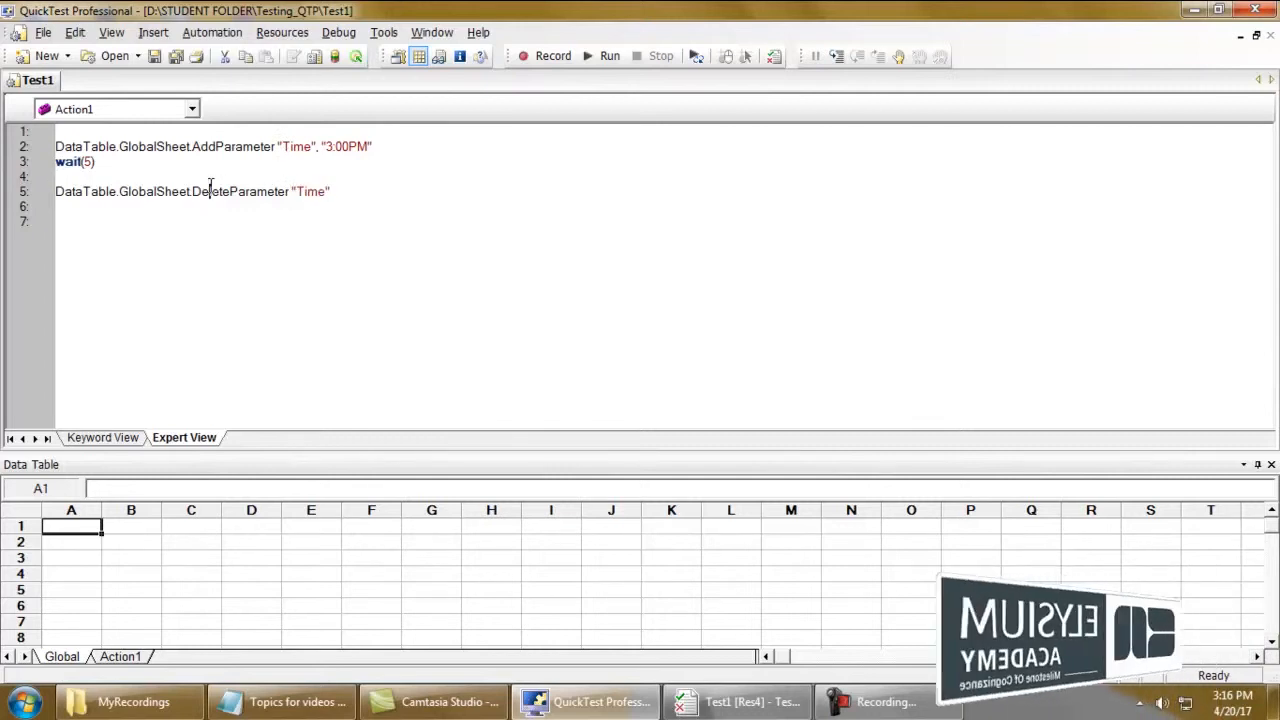
pyautogui.click(56, 176)
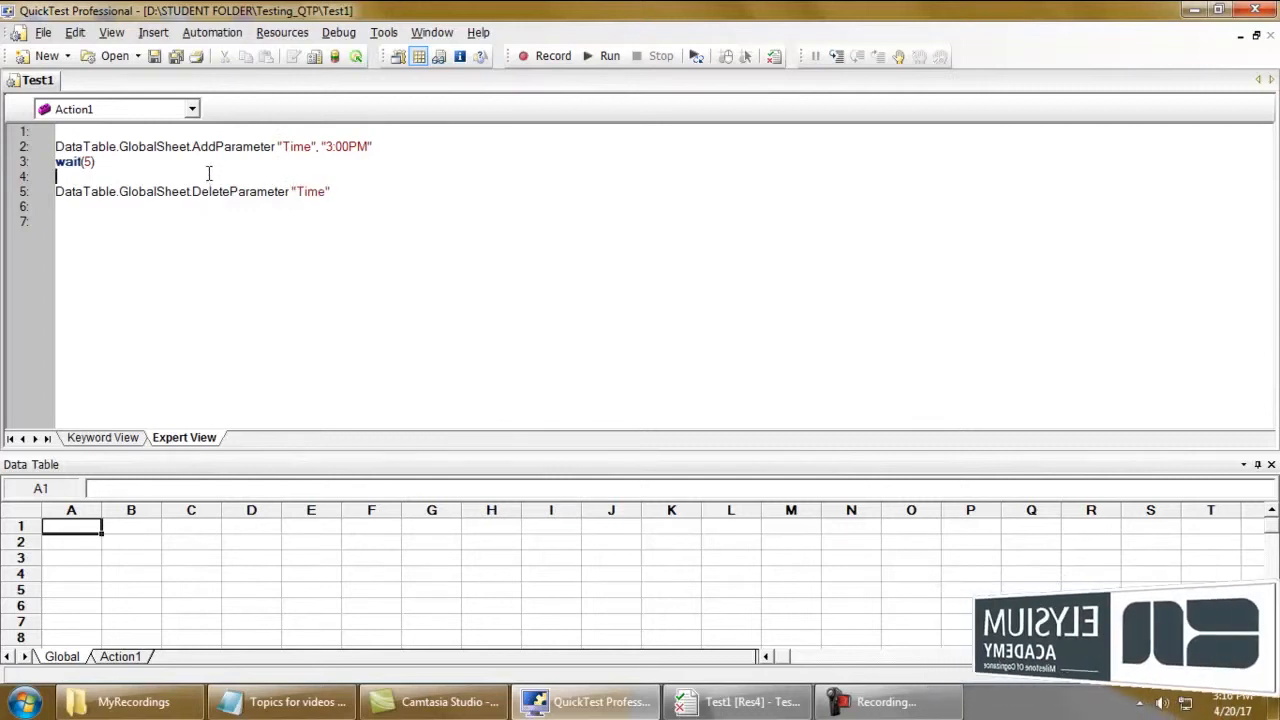
pyautogui.write('D')
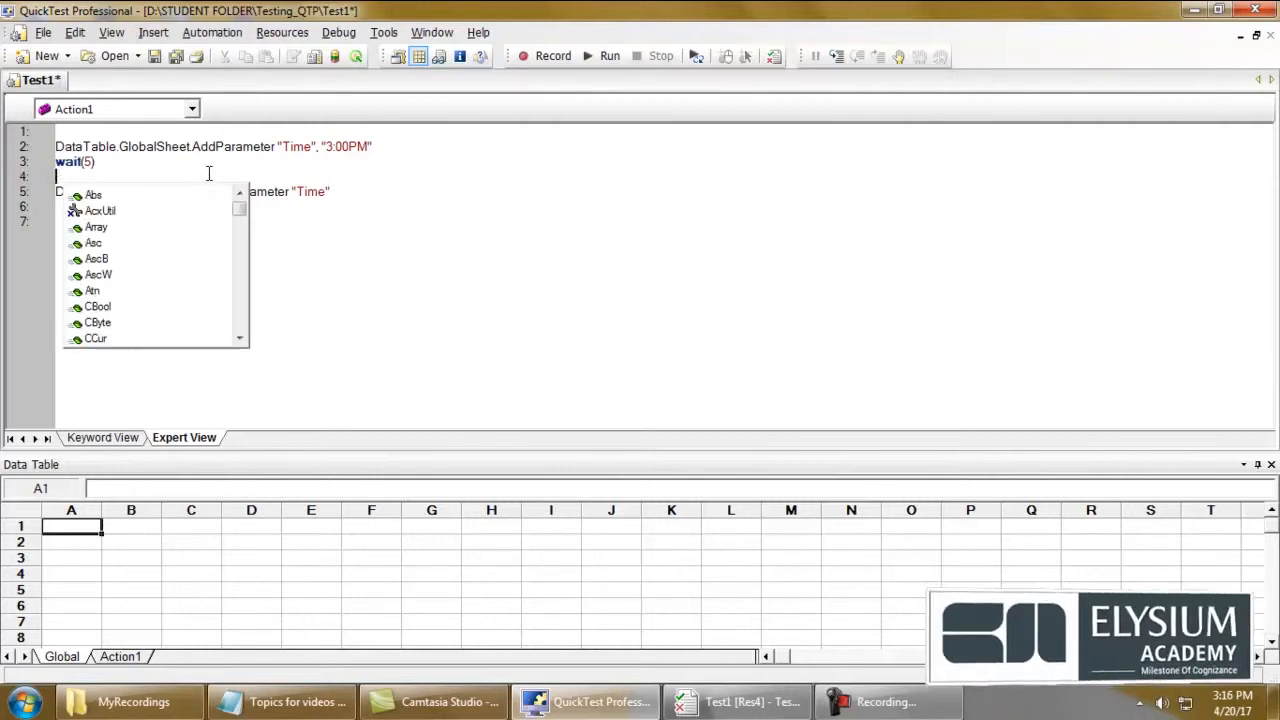
pyautogui.write('Dat')
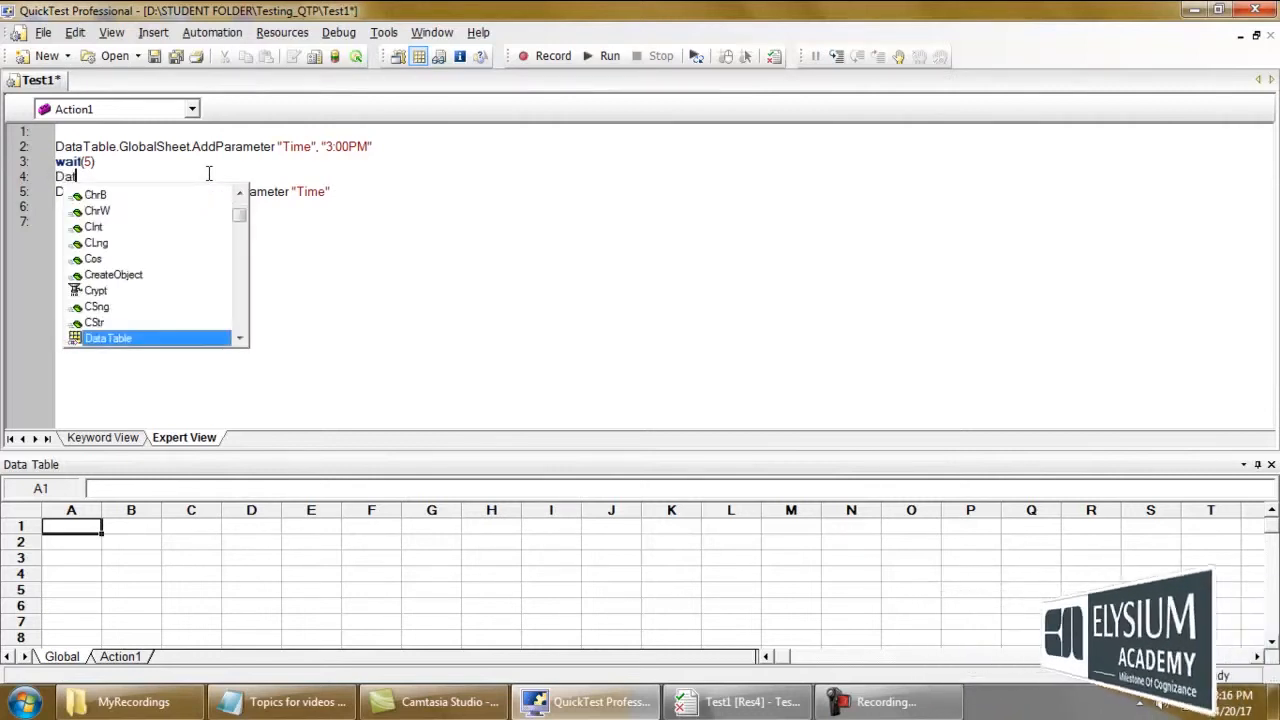
pyautogui.write('aTable.Export')
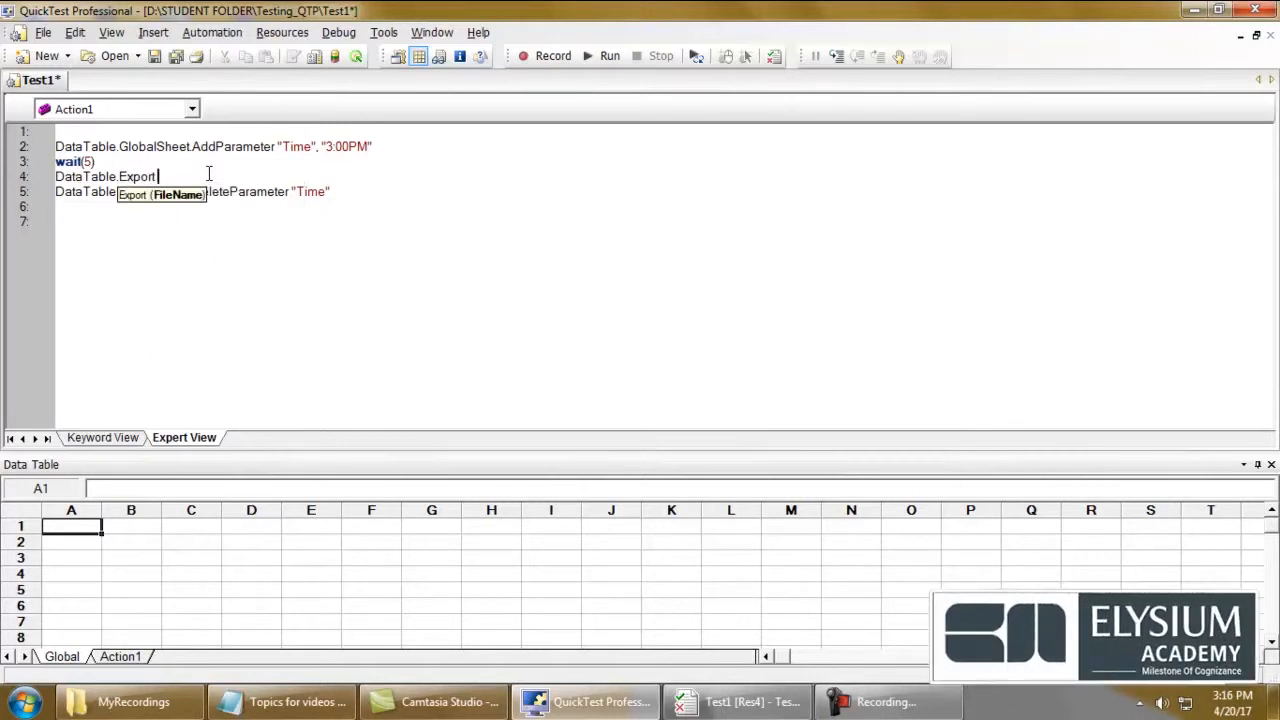
pyautogui.write('"')
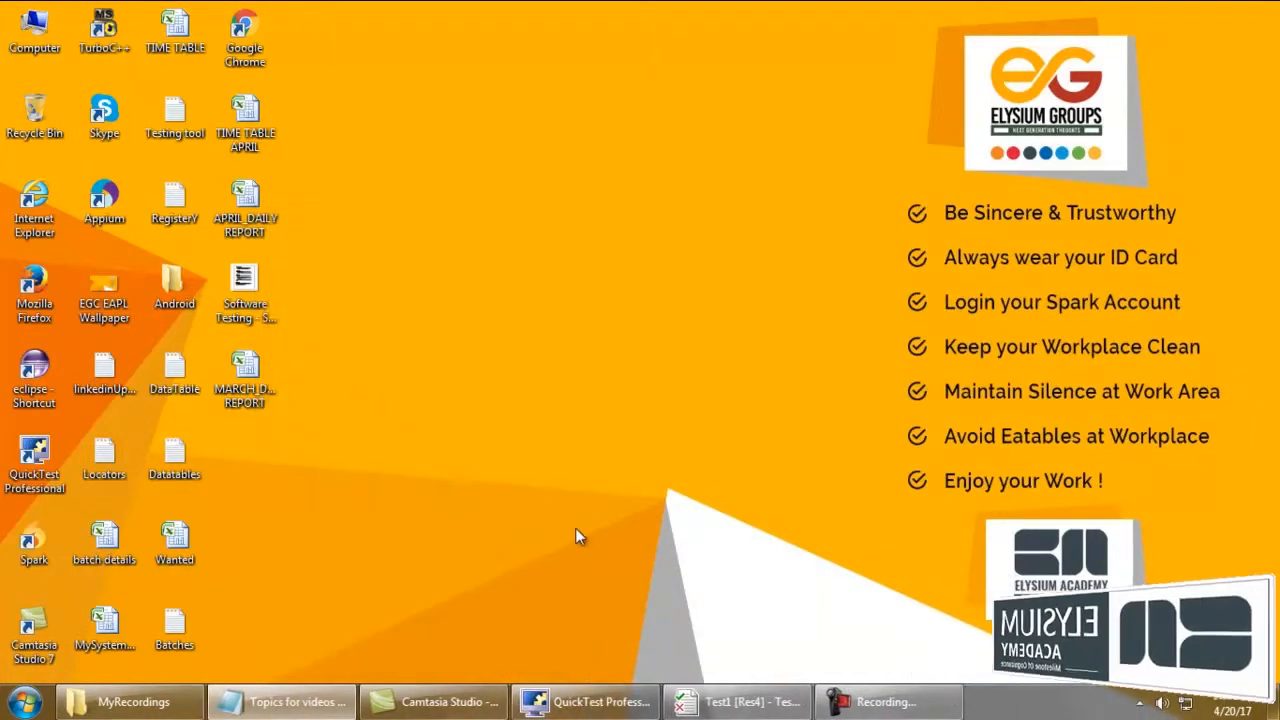
# Complete the export path as C:\Users\Administrator\Desktop\MyExportData.xls and launch a test run
pyautogui.click(584, 700)
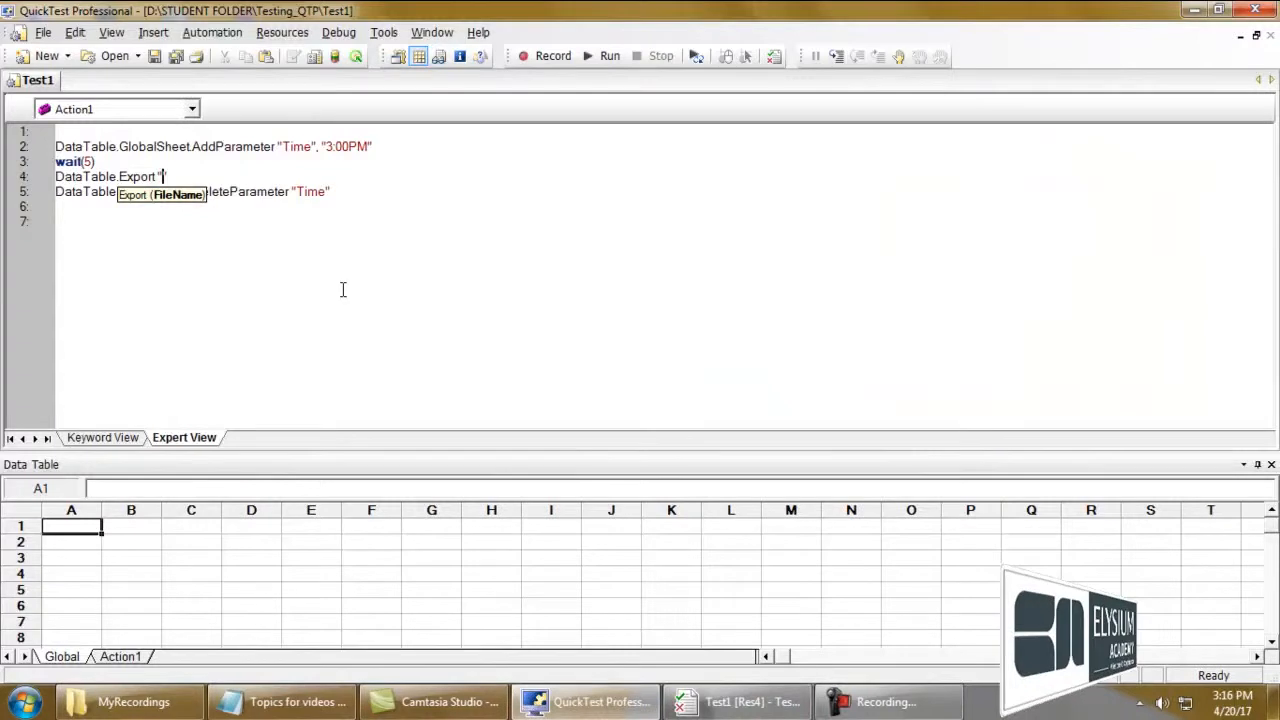
pyautogui.write('C:\\Users\\Administrator\\Desktop"')
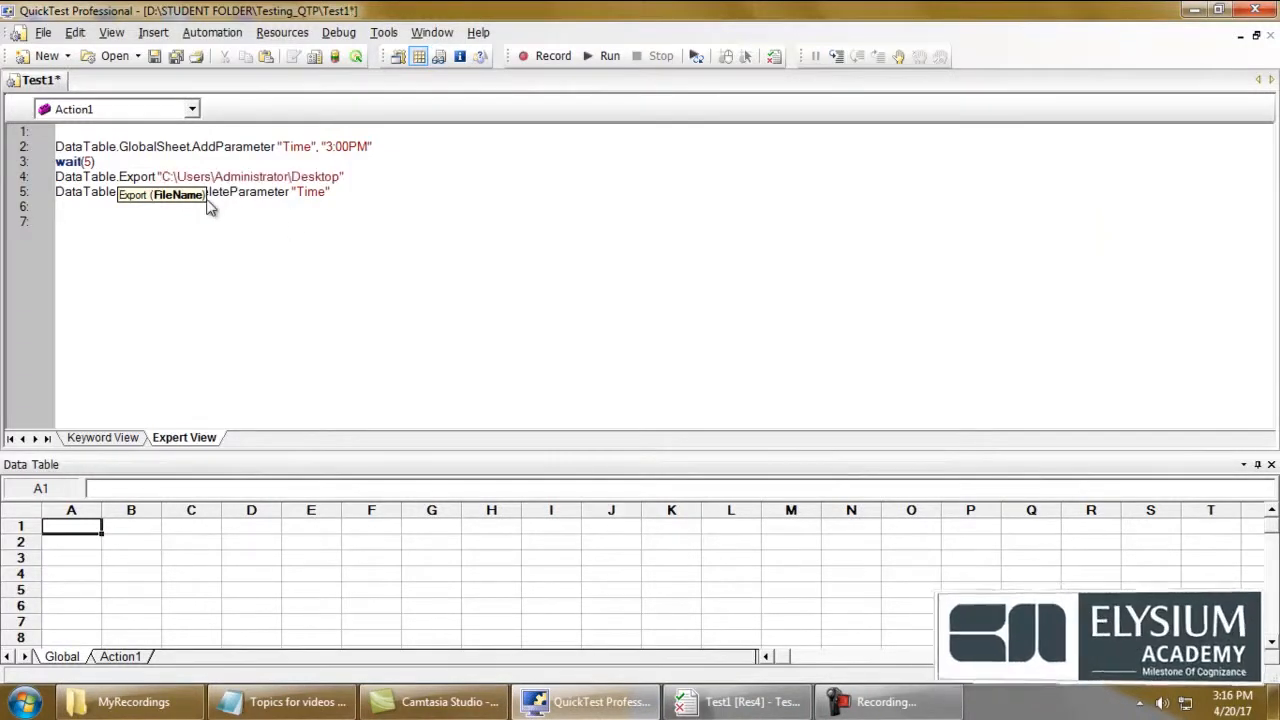
pyautogui.write('\\')
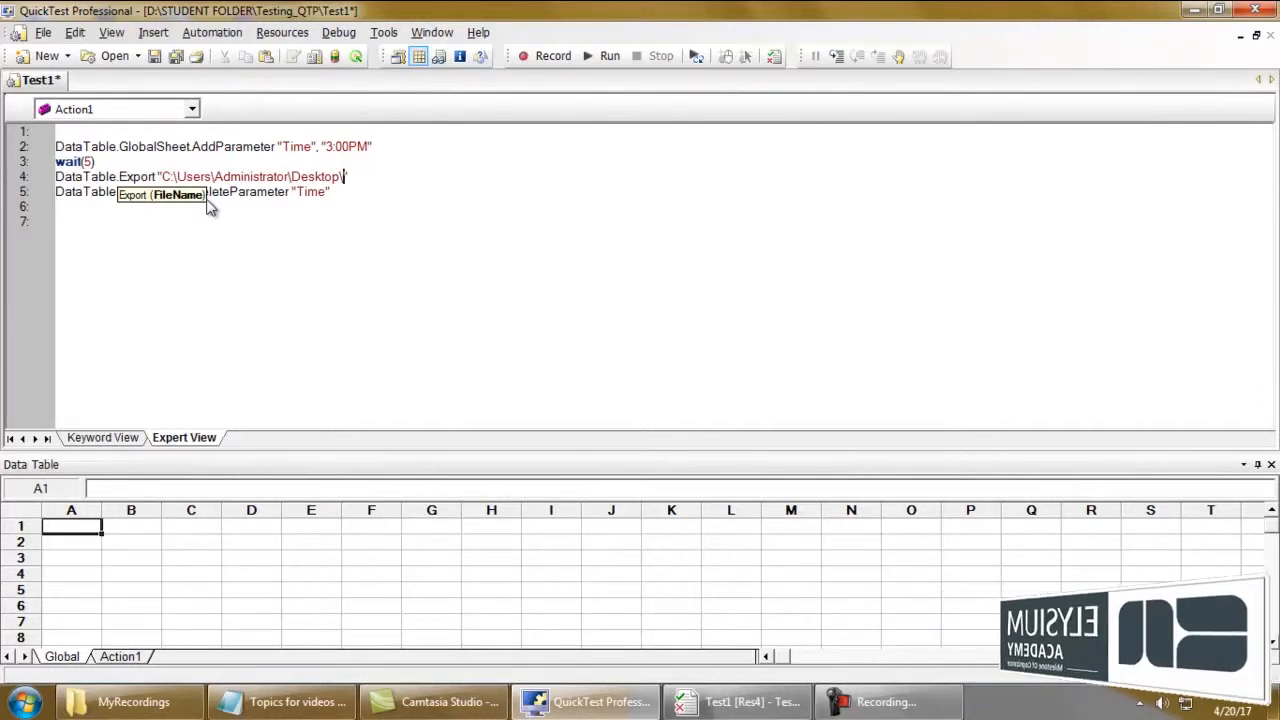
pyautogui.write('Export')
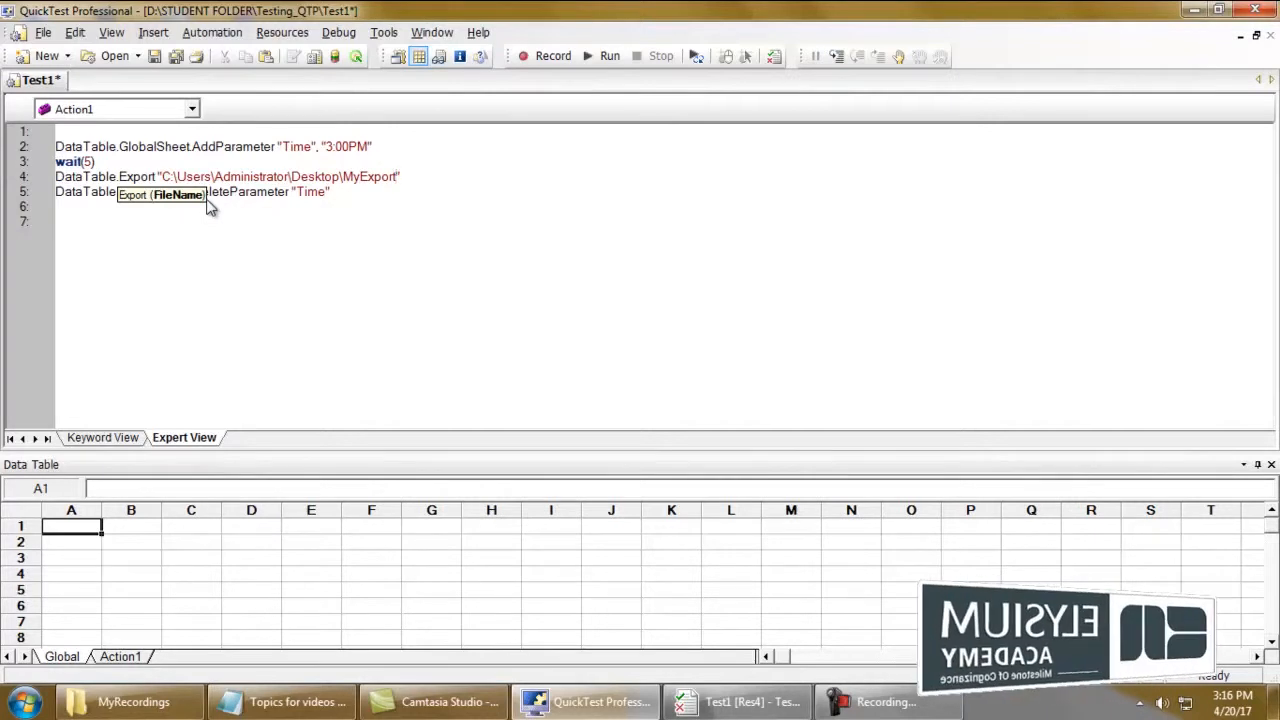
pyautogui.write('Data')
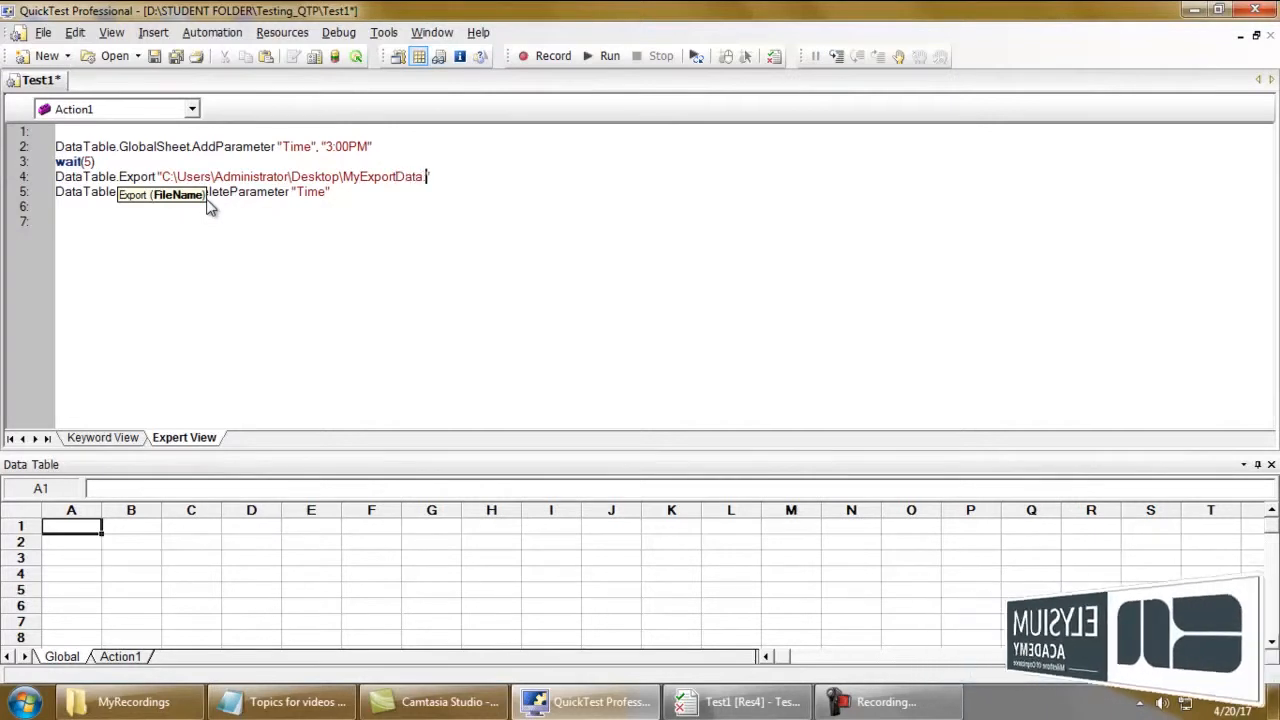
pyautogui.write('.xls')
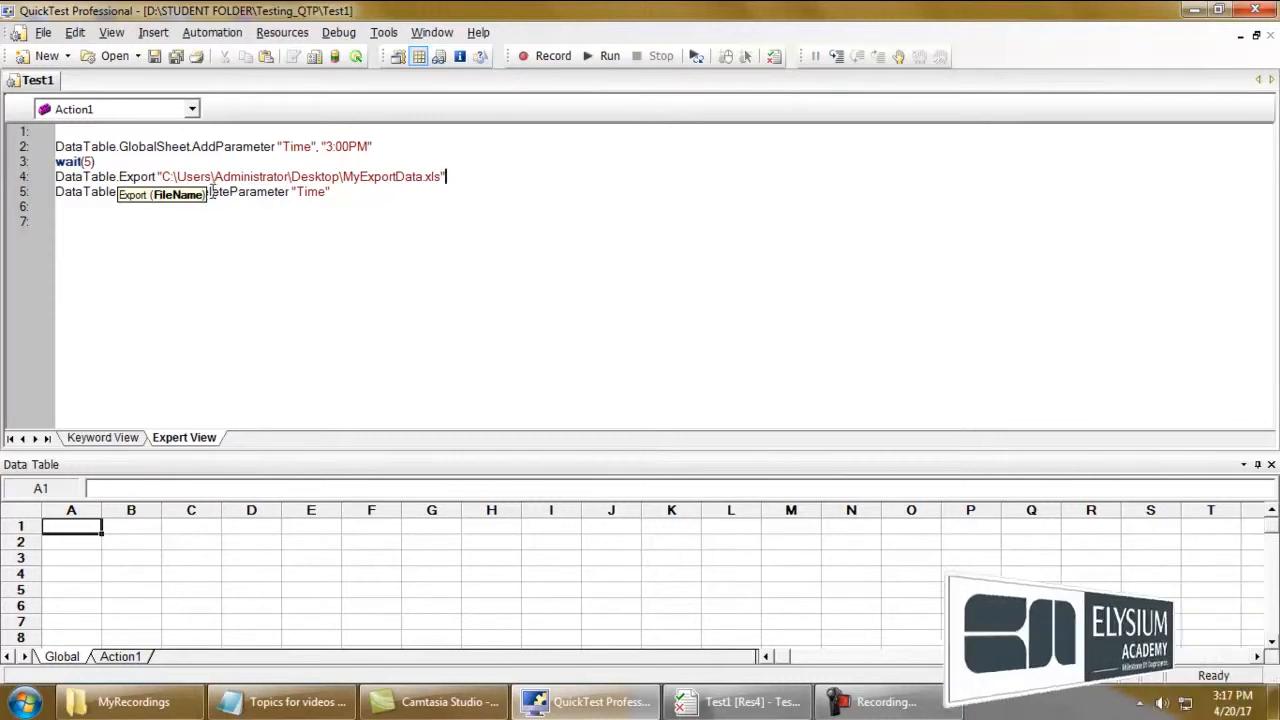
pyautogui.click(610, 56)
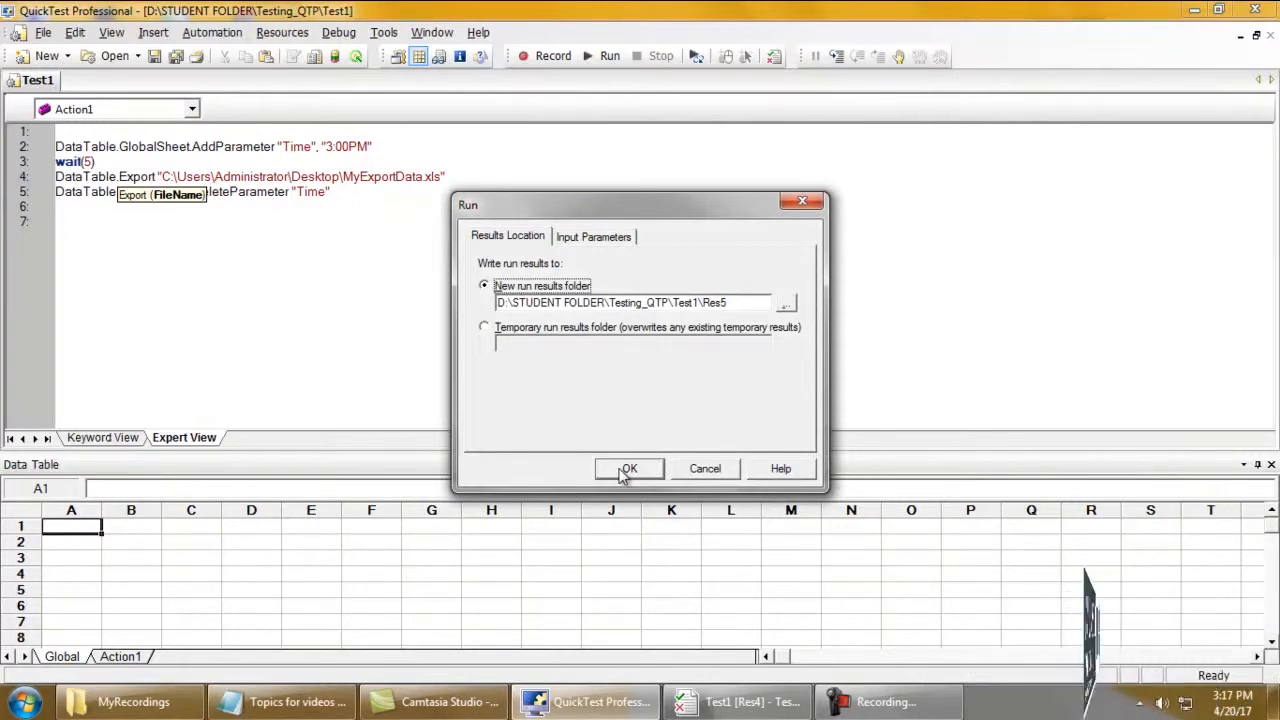
# Run the test with the default results folder so the 3:00PM Time data gets exported
pyautogui.click(628, 468)
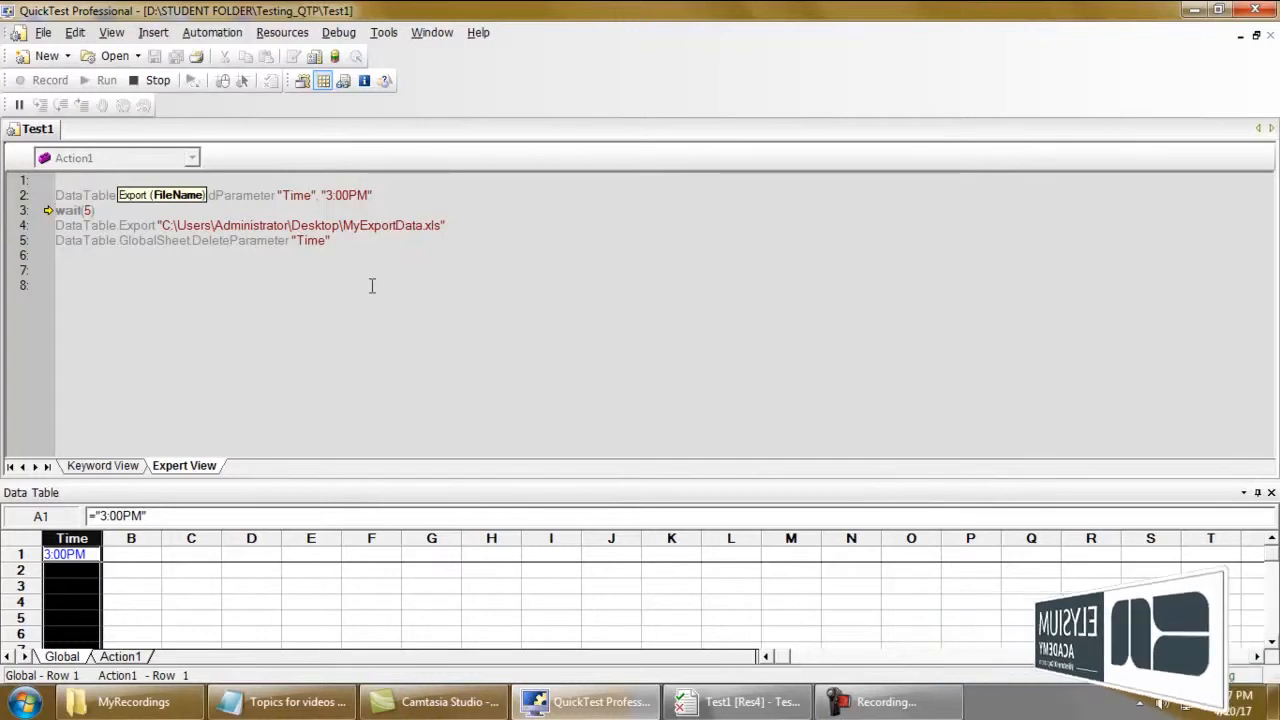
pyautogui.click(608, 56)
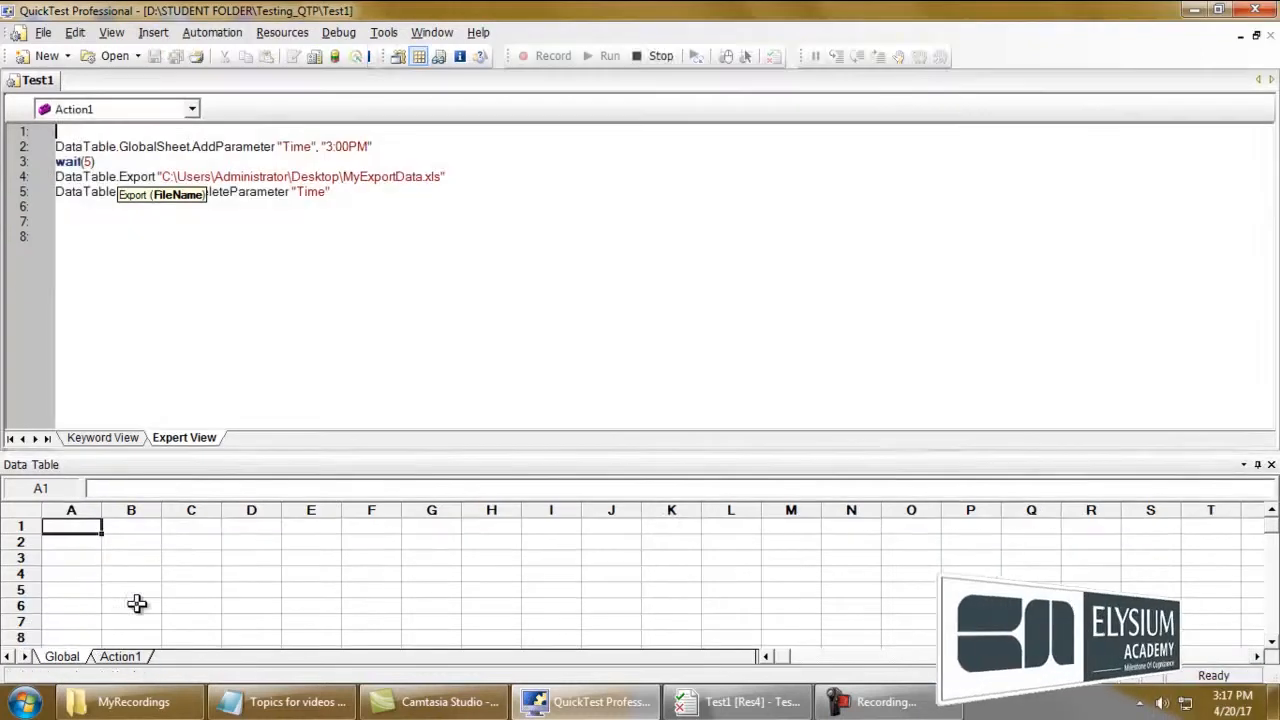
pyautogui.click(608, 56)
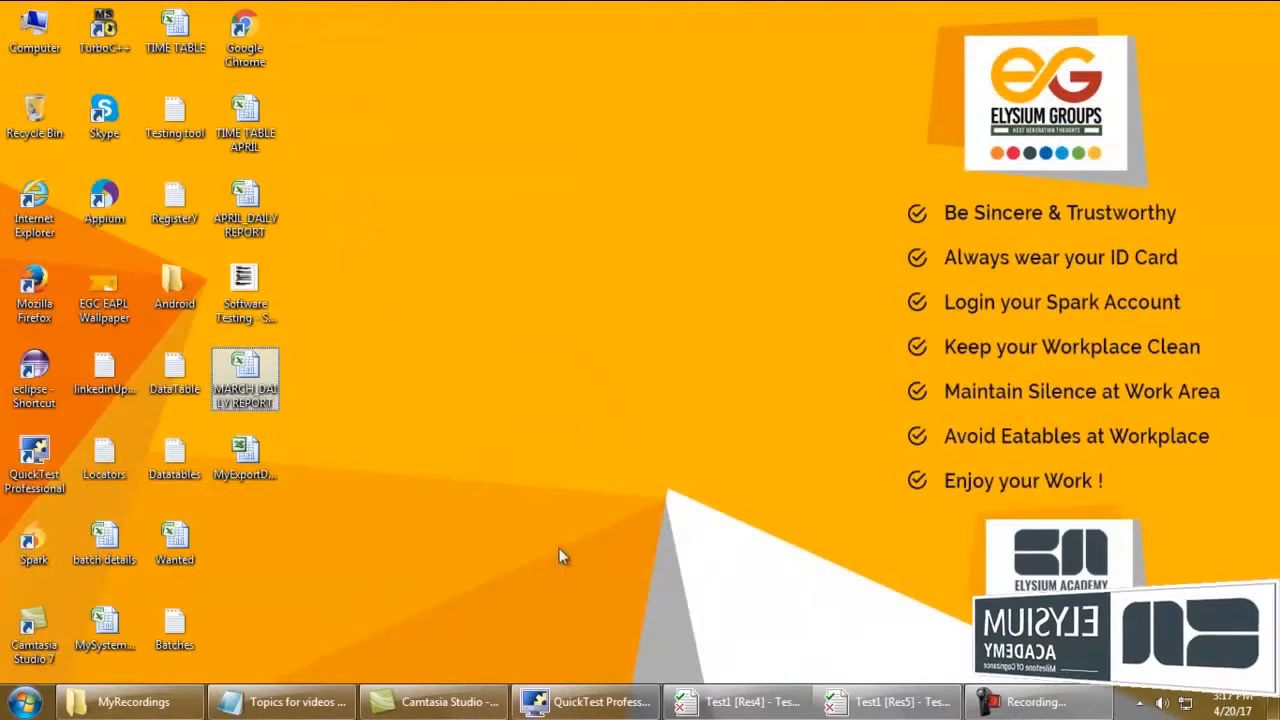
# Open MyExportData.xls from the desktop and check the Time header with 3:00PM
pyautogui.click(244, 456)
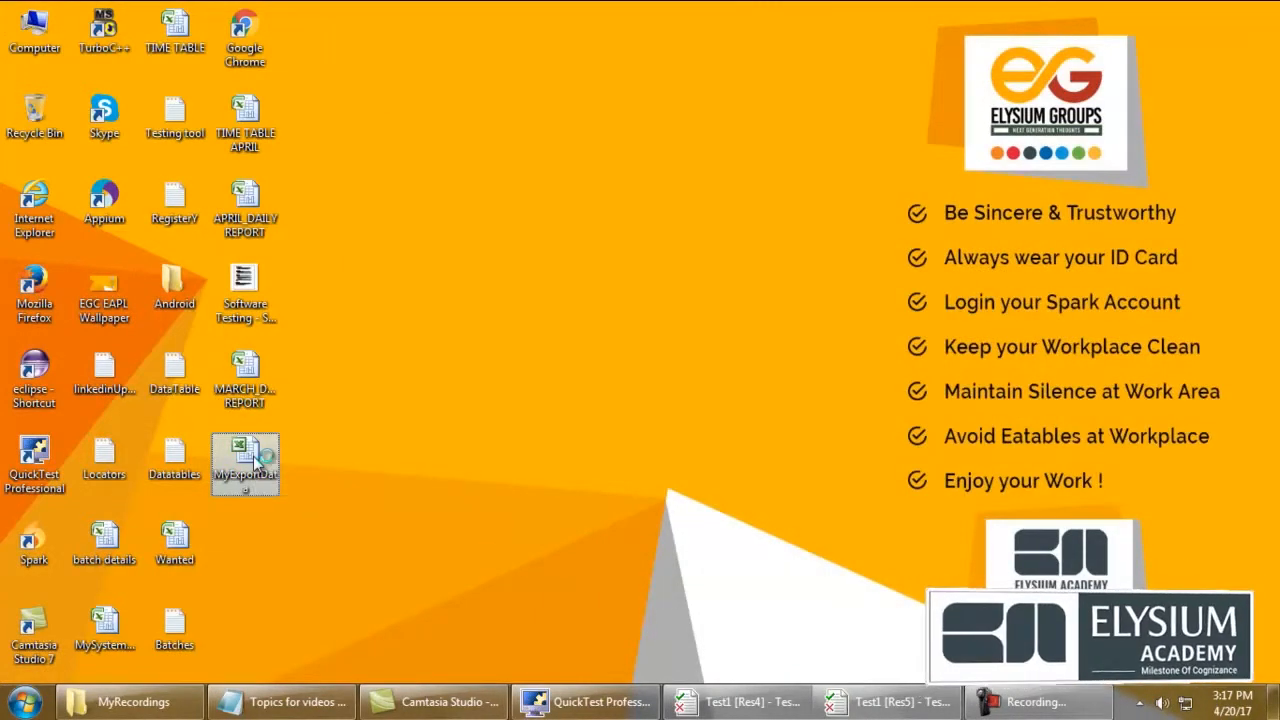
pyautogui.doubleClick(244, 464)
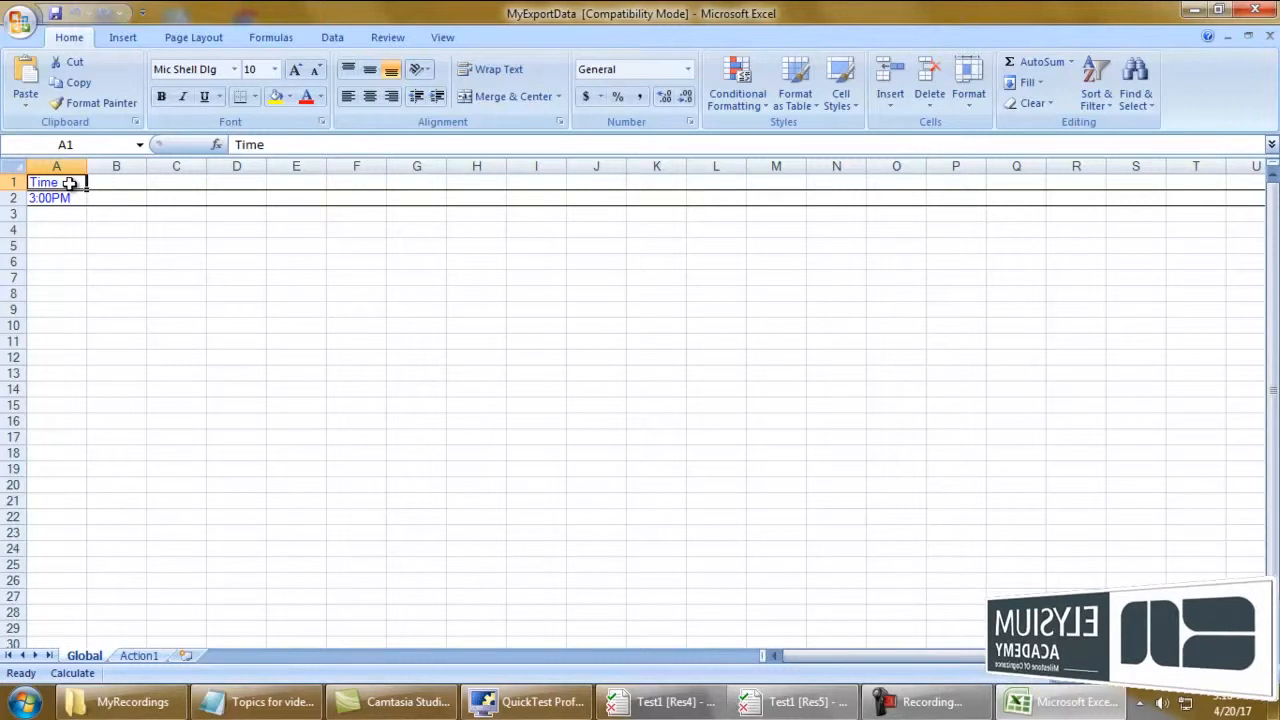
pyautogui.click(56, 198)
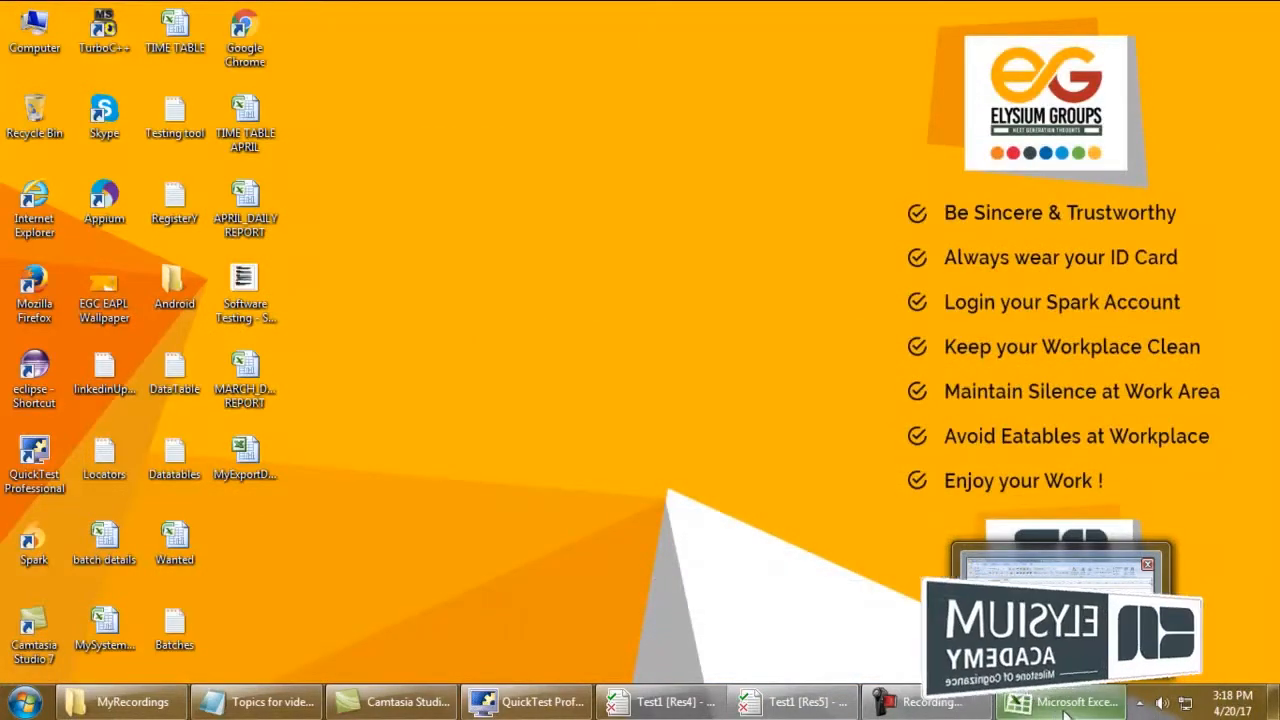
# Return to the script and run the test again with a new results folder, hitting the export error
pyautogui.click(1060, 700)
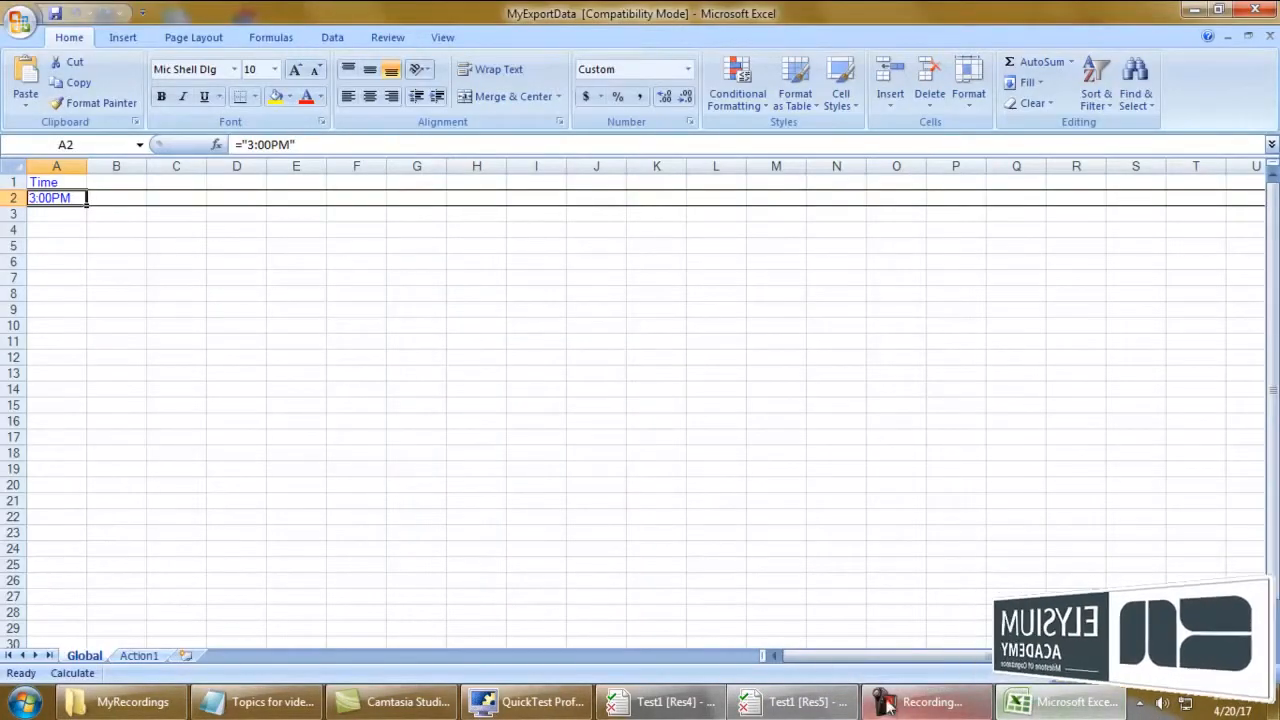
pyautogui.click(540, 700)
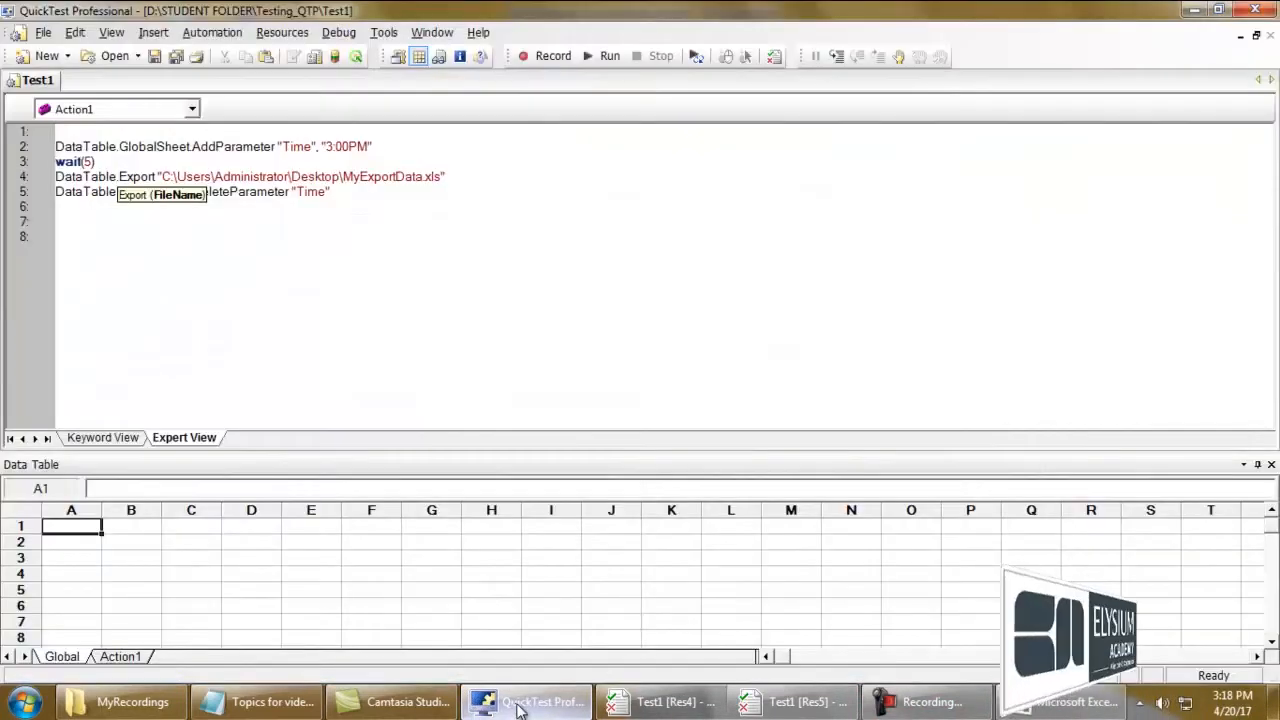
pyautogui.click(608, 56)
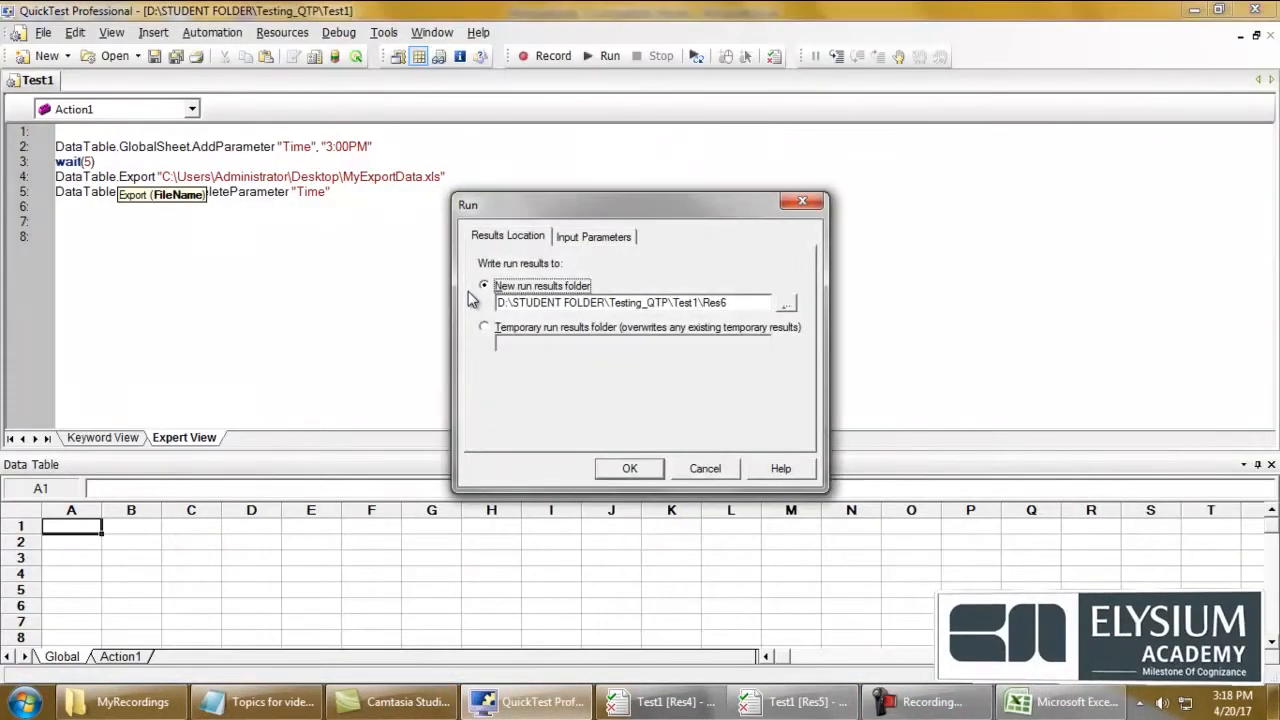
pyautogui.click(628, 468)
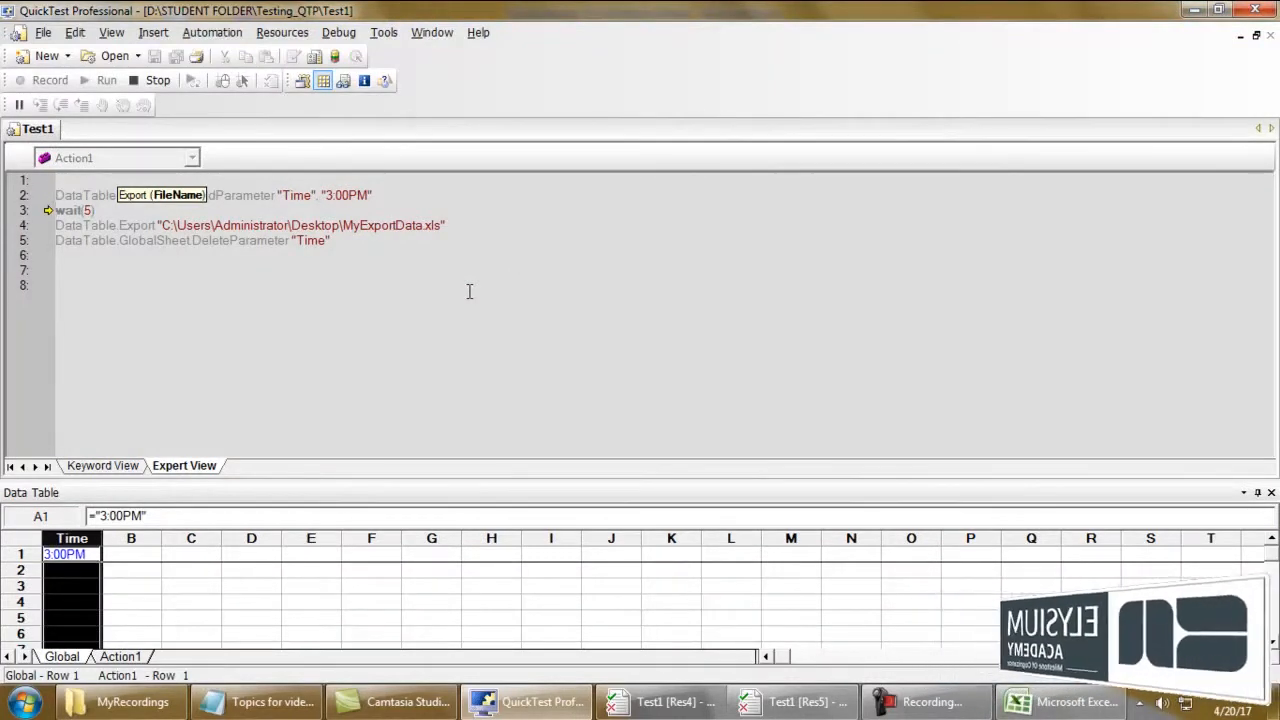
pyautogui.click(108, 80)
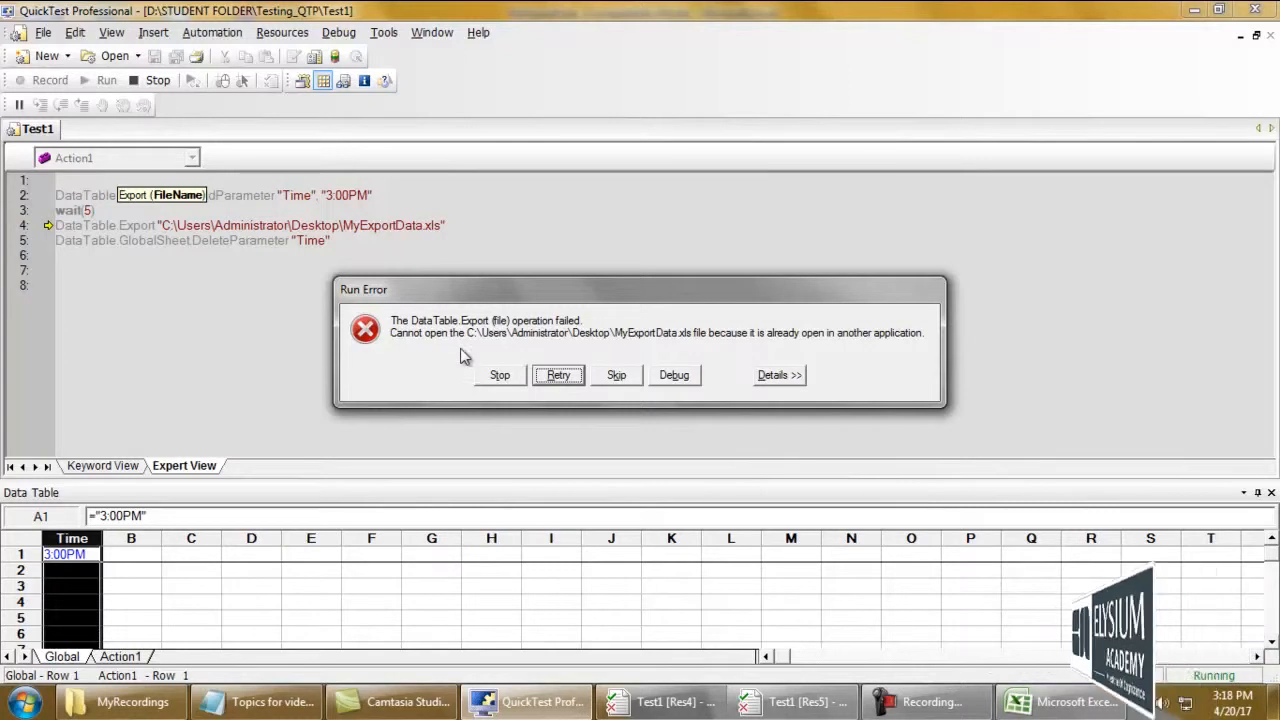
pyautogui.moveTo(764, 356)
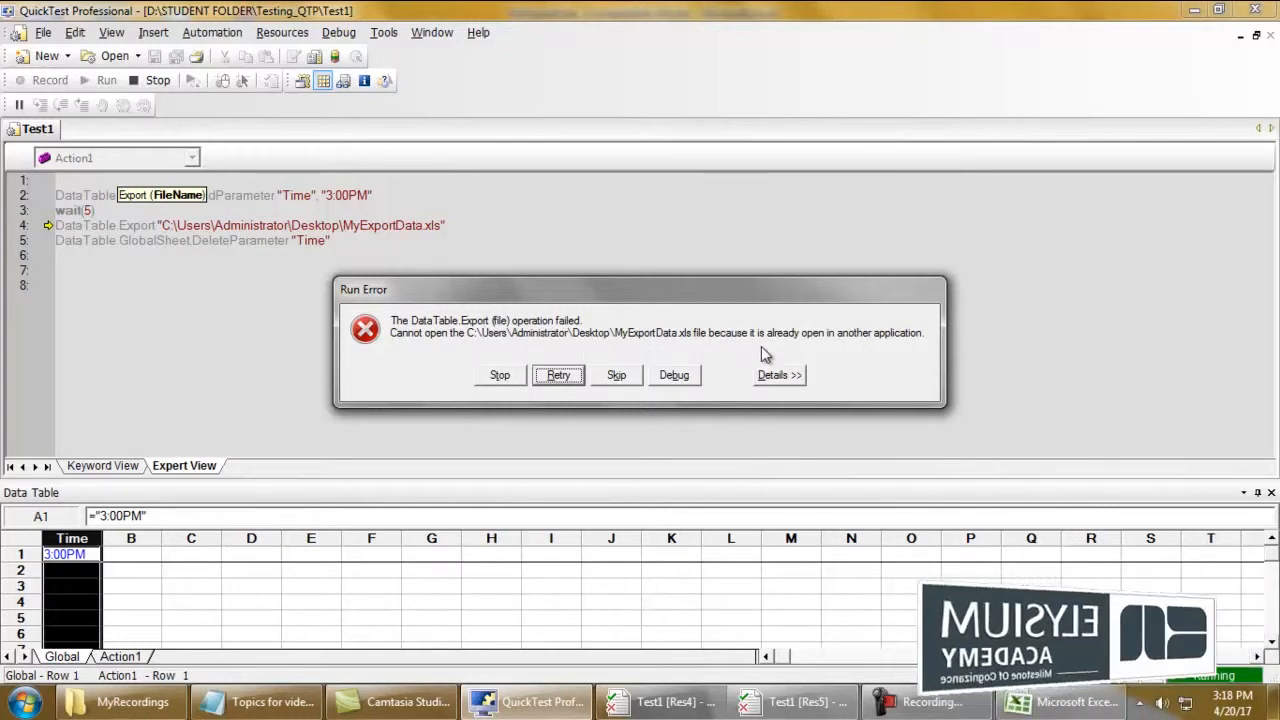
pyautogui.moveTo(916, 610)
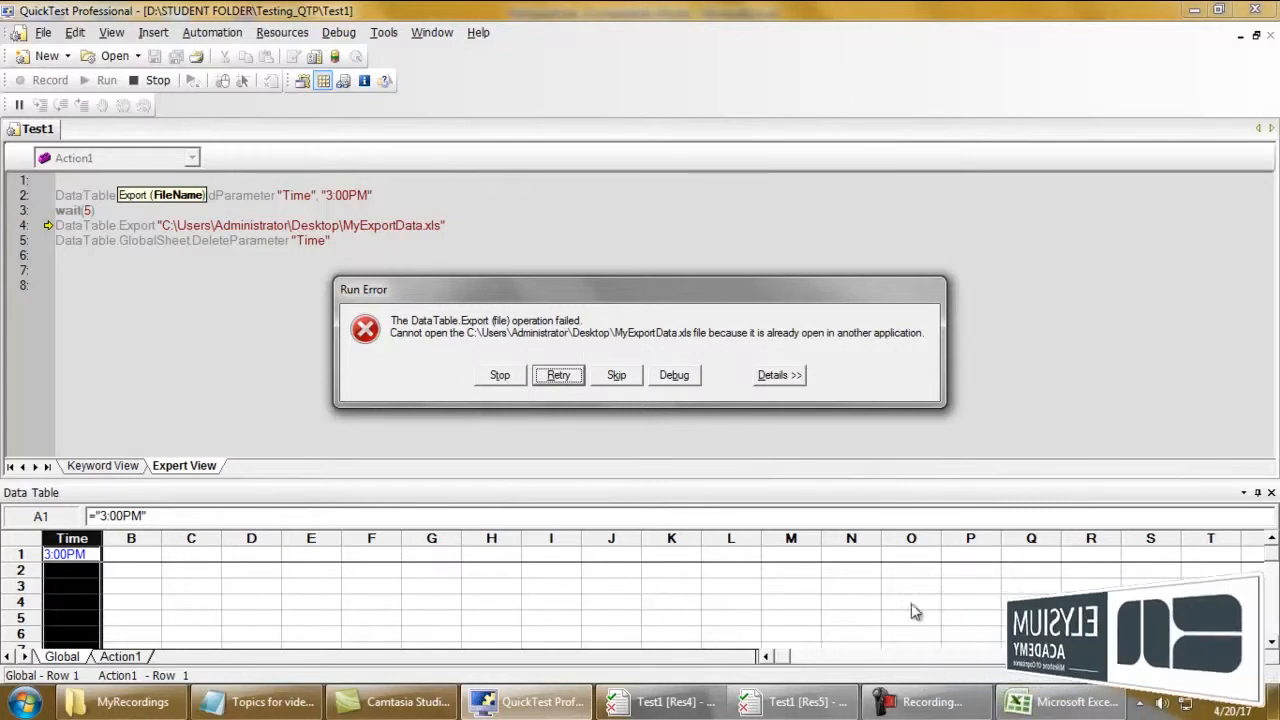
# Retry the failed export so the run finishes and shows its Failed results summary
pyautogui.click(1070, 700)
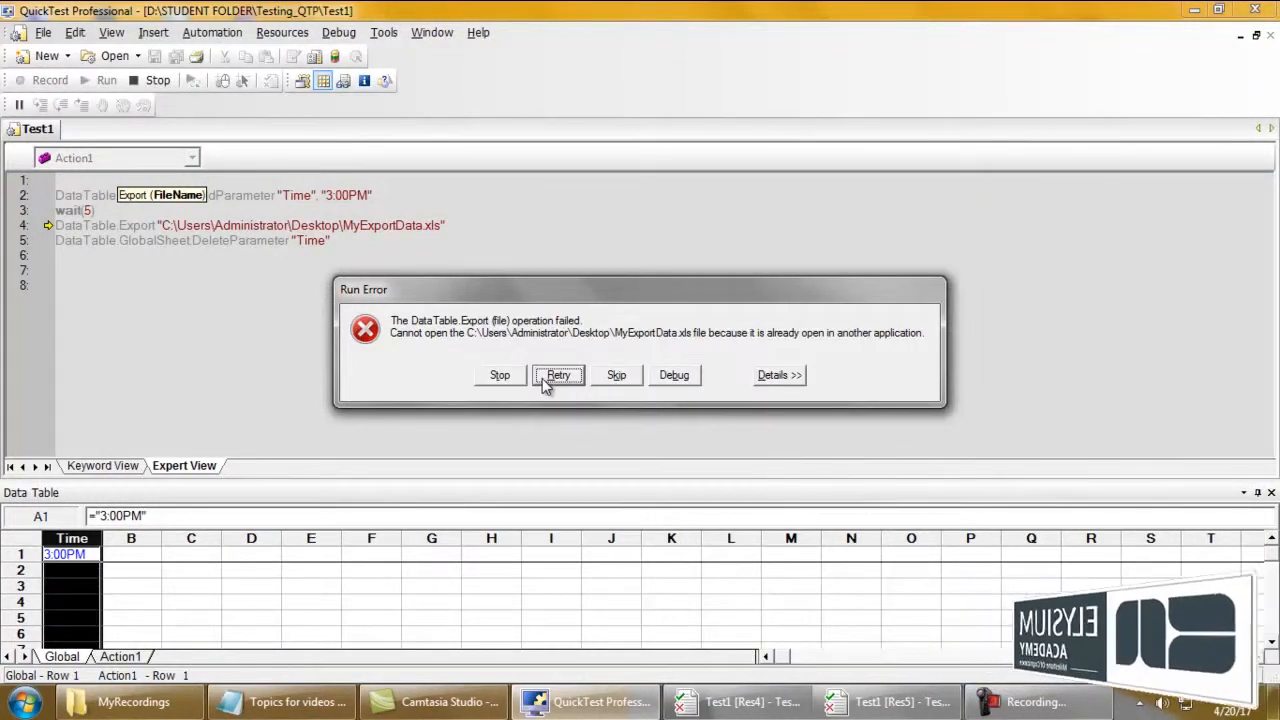
pyautogui.click(500, 374)
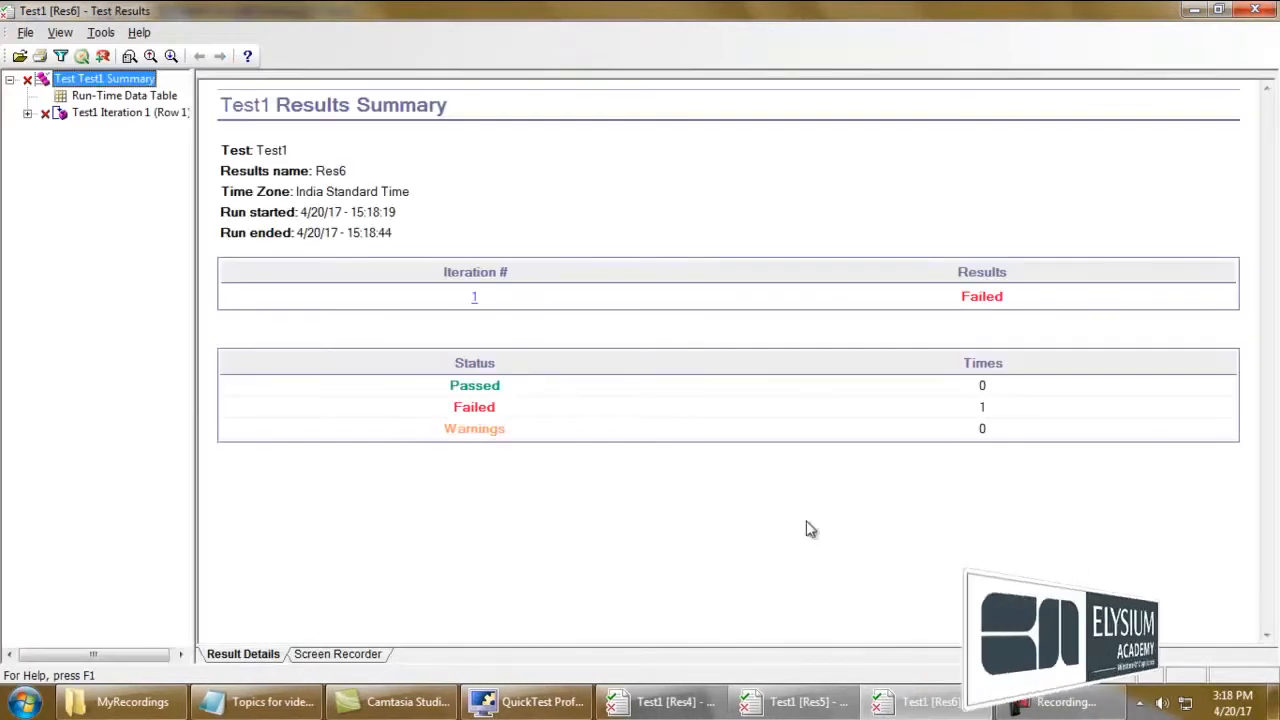
# Close the Test Results window from its taskbar button
pyautogui.rightClick(792, 700)
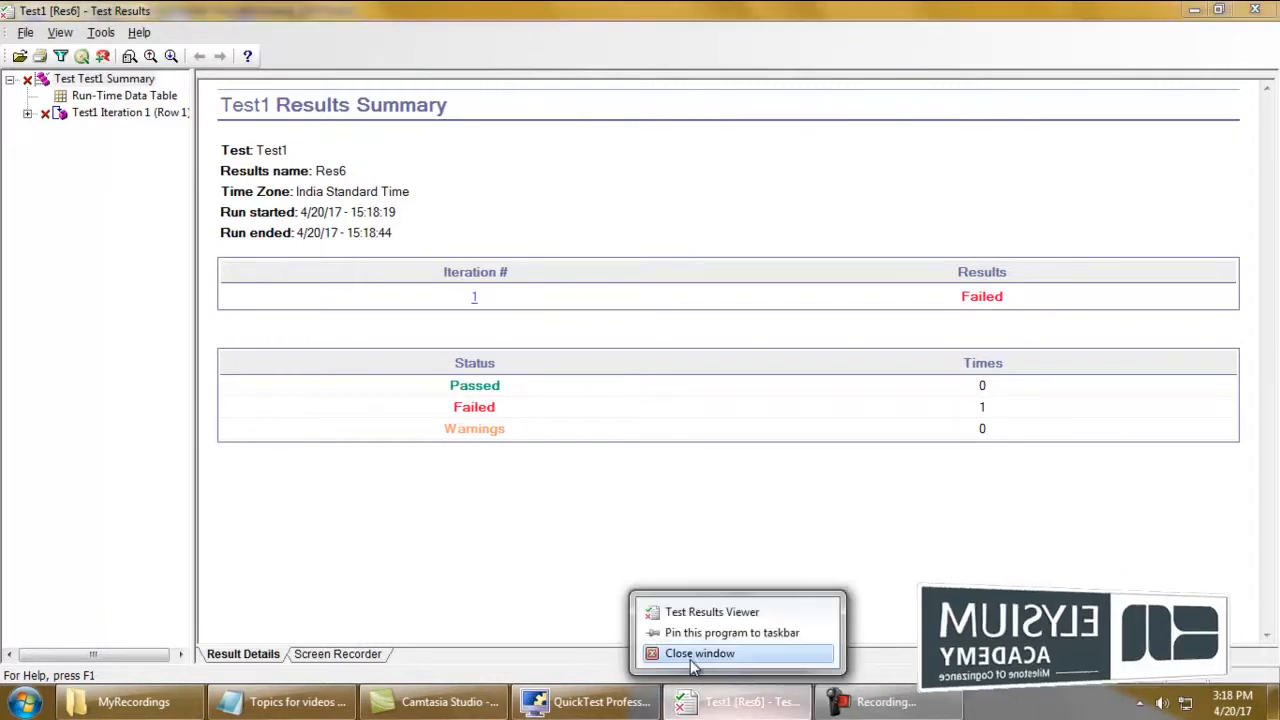
pyautogui.click(700, 652)
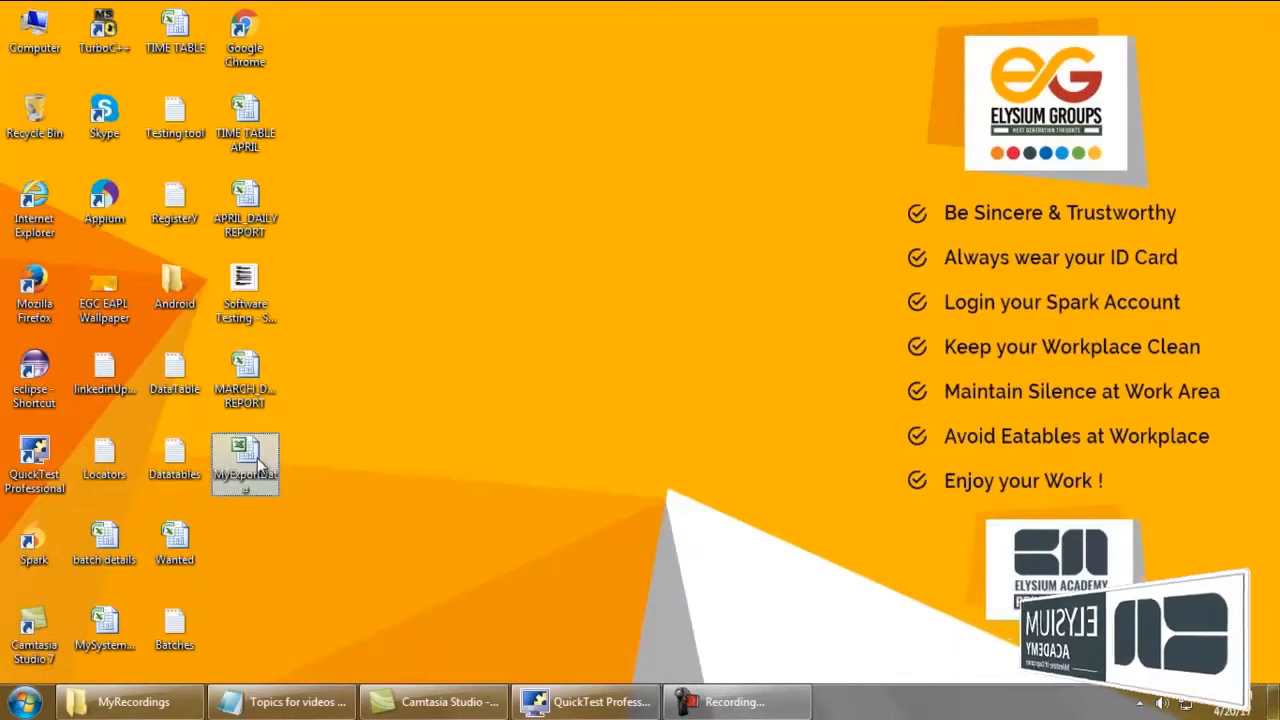
# Reopen MyExportData.xls from the desktop and switch back to the QuickTest script
pyautogui.doubleClick(244, 464)
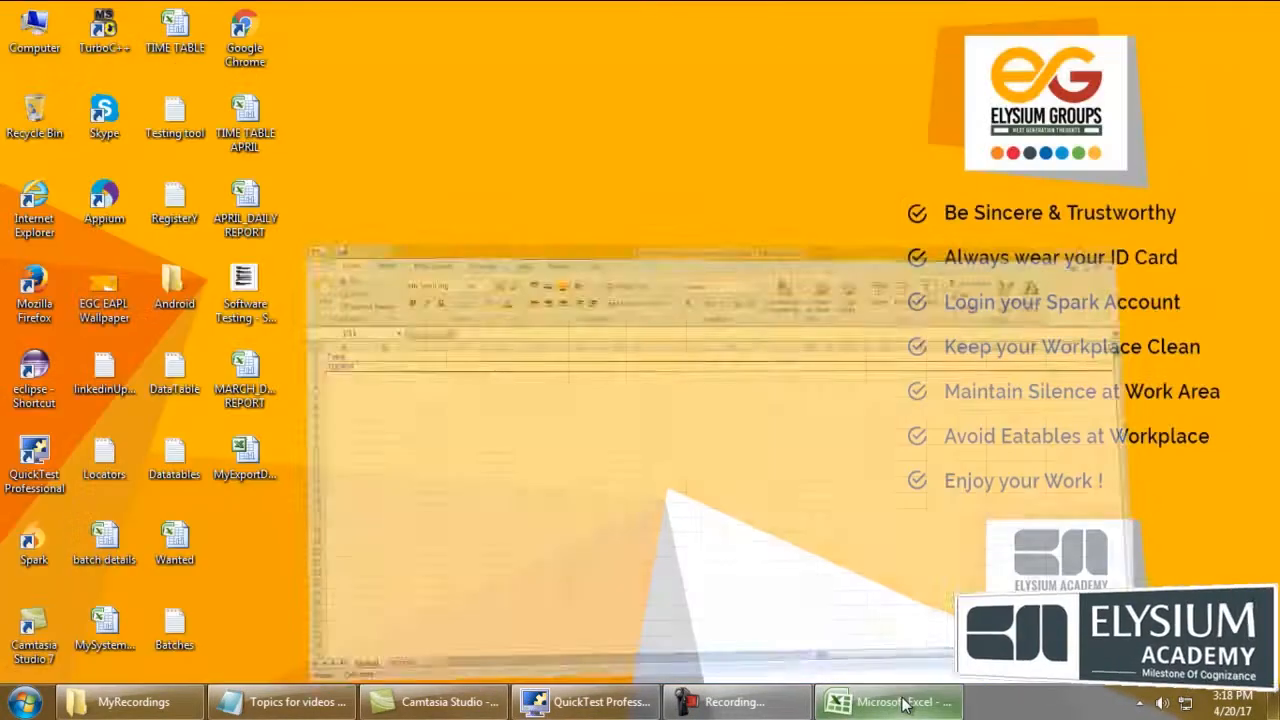
pyautogui.click(588, 700)
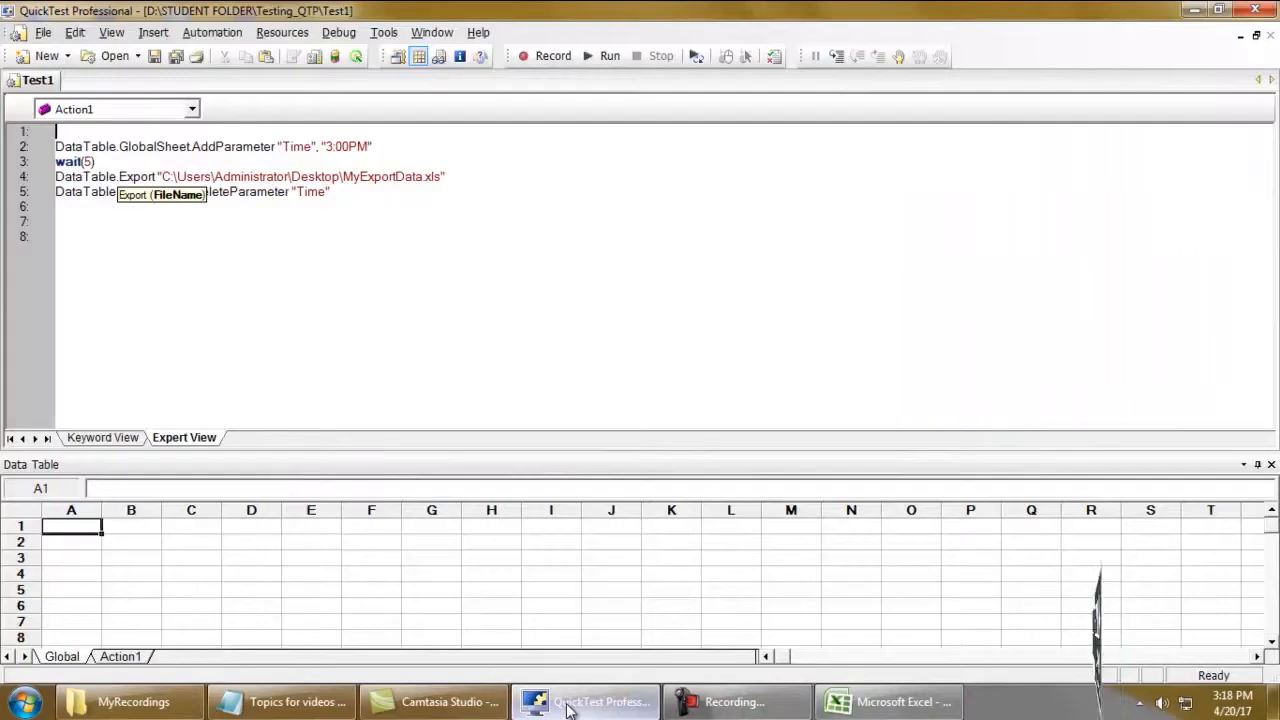